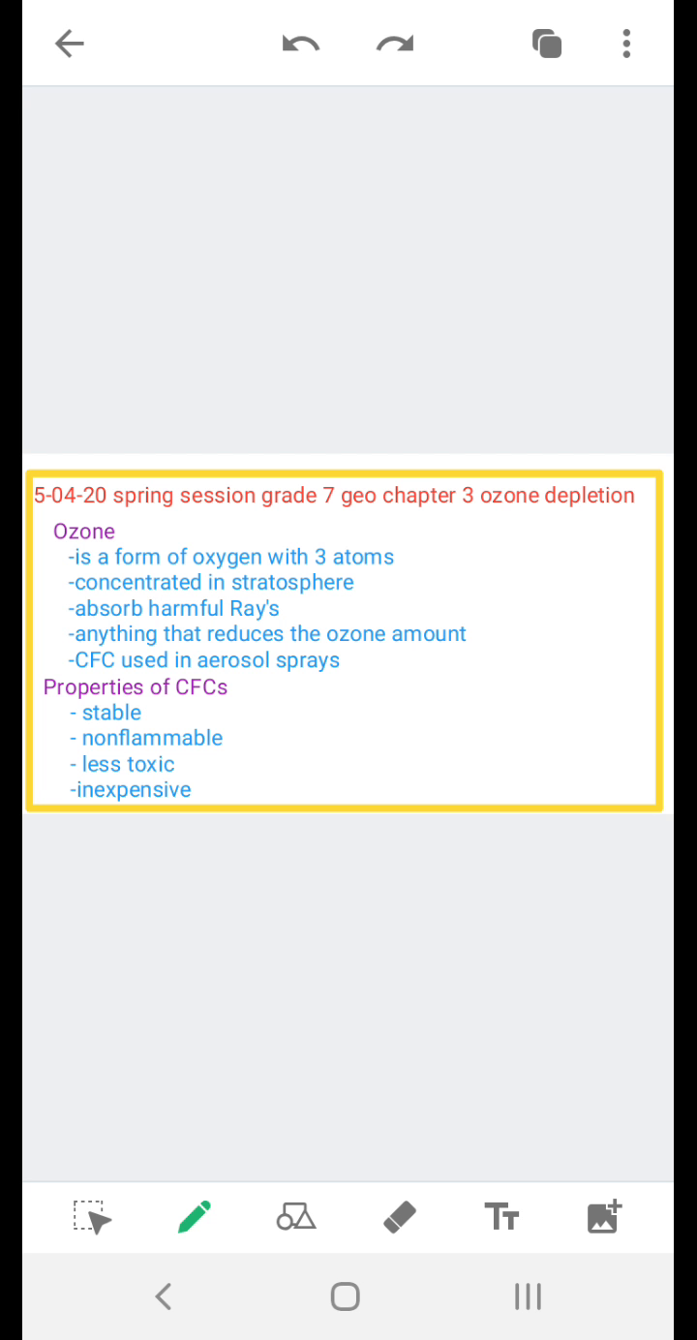
Step: Underline 'oxygen with 3 atoms', 'stratosphere' and 'harmful Ray's' in black, with marks beside the bullet
left_click_drag(233, 569, 397, 567)
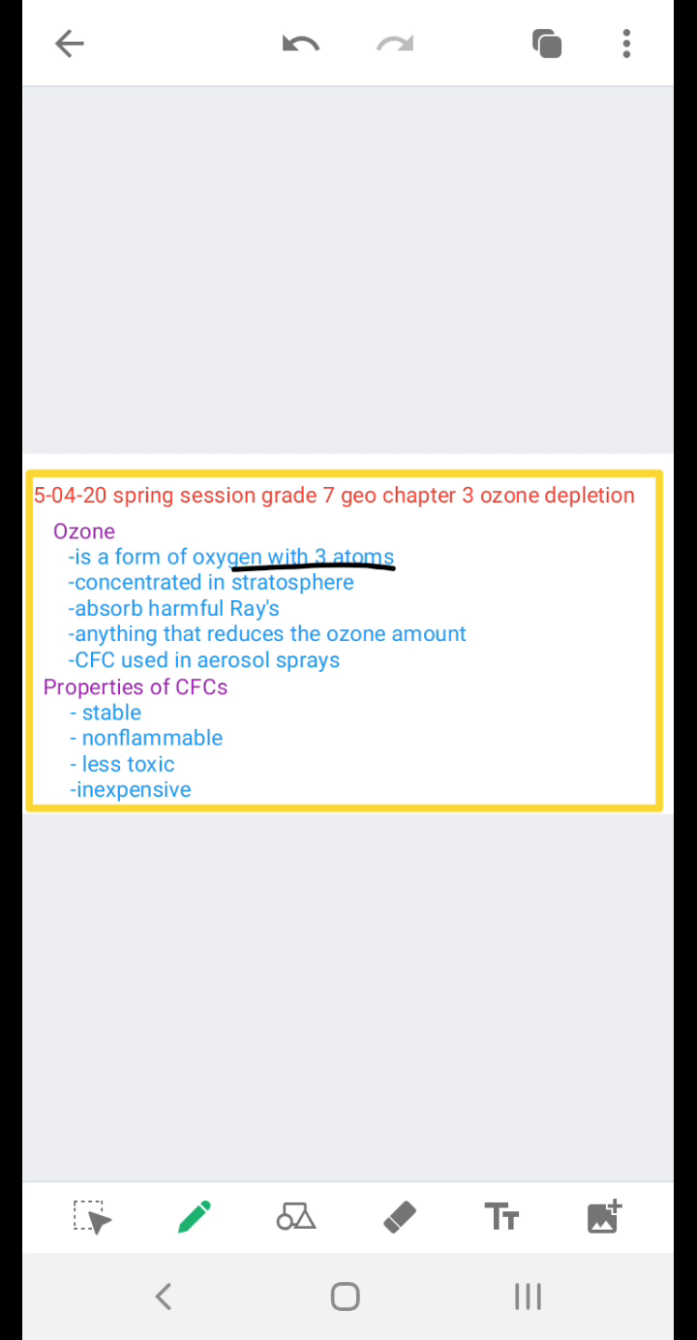
left_click_drag(146, 607, 386, 606)
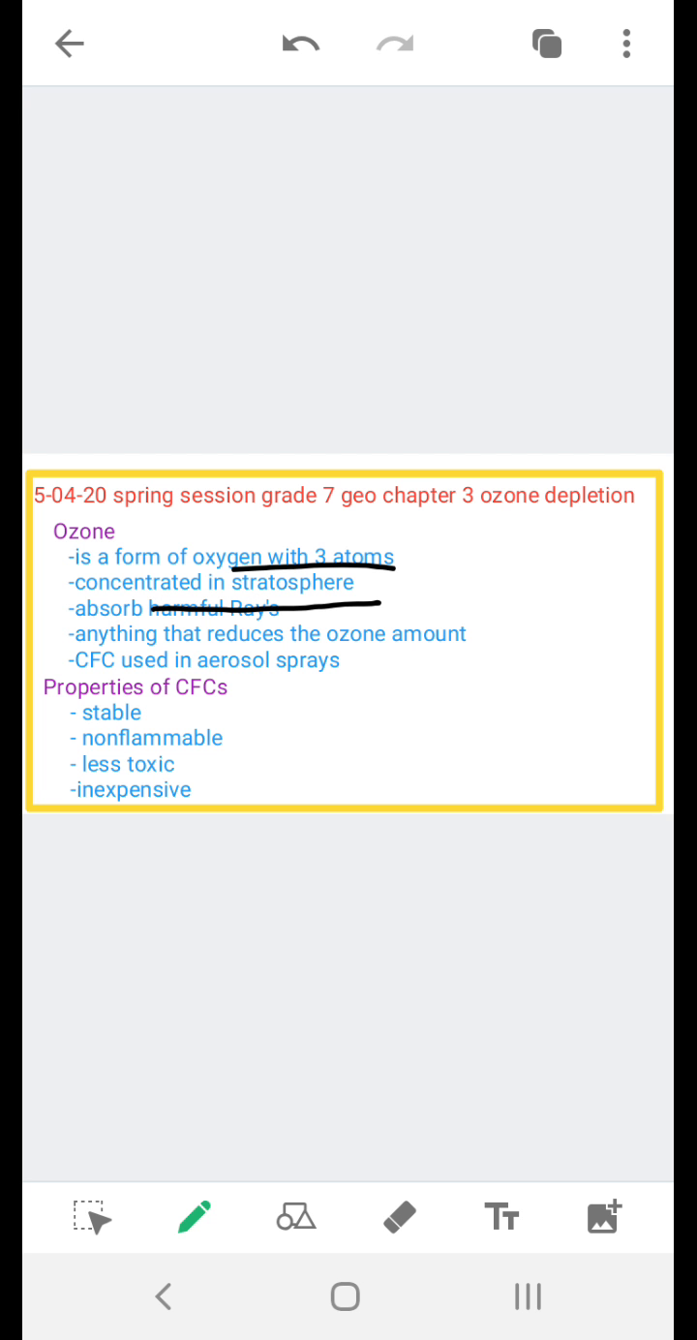
left_click_drag(46, 615, 76, 615)
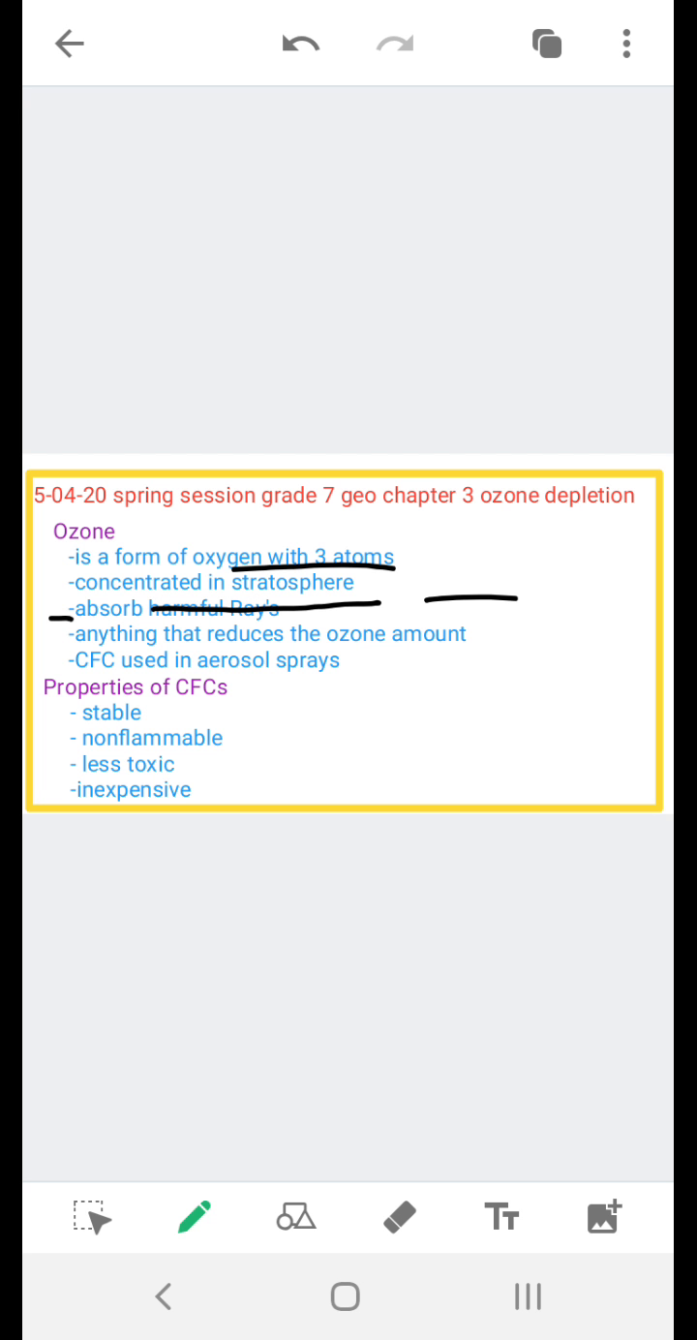
Step: Underline 'anything that reduces the ozone amount' and 'CFC used', then bracket the ozone bullets
left_click_drag(276, 641, 450, 654)
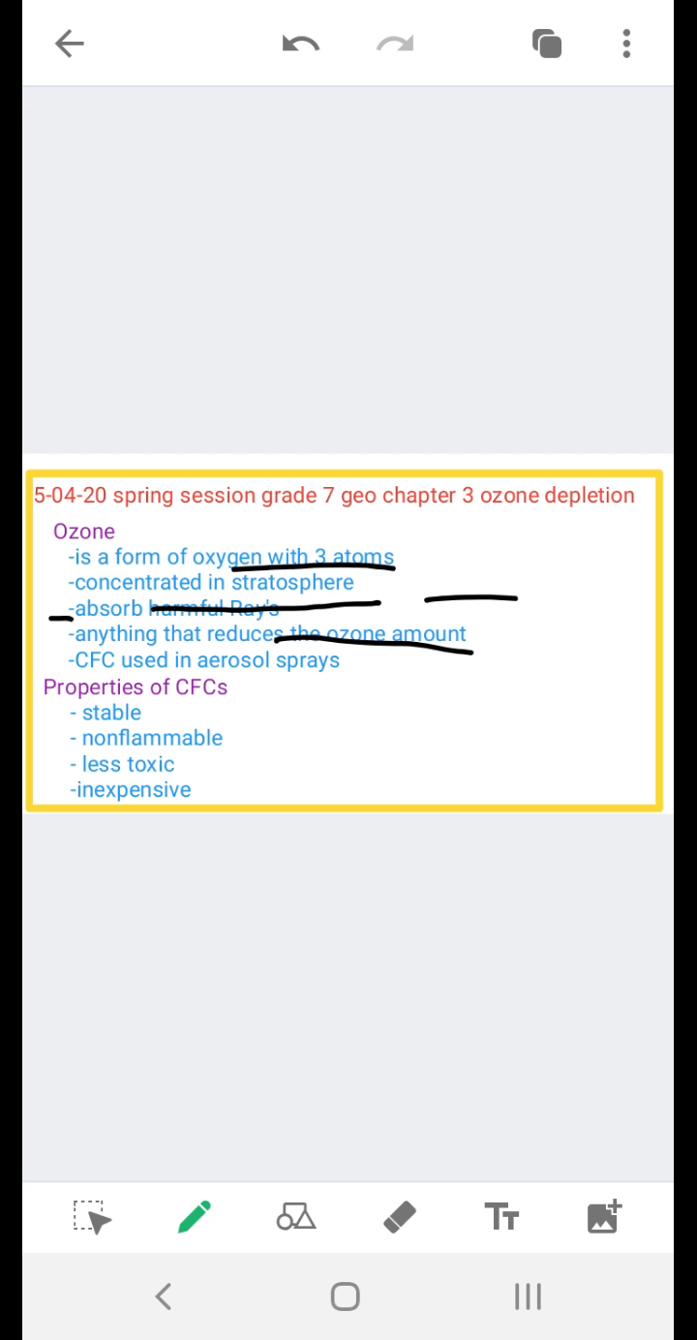
left_click_drag(126, 644, 242, 639)
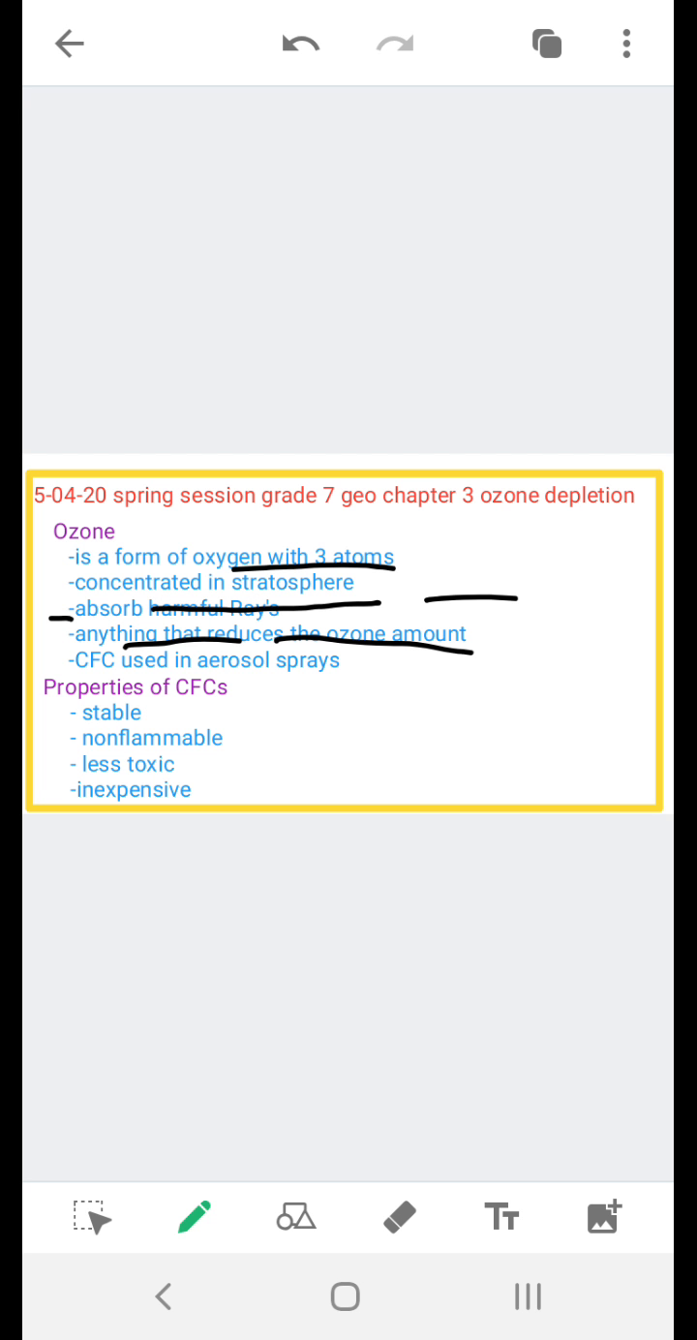
left_click_drag(82, 678, 145, 674)
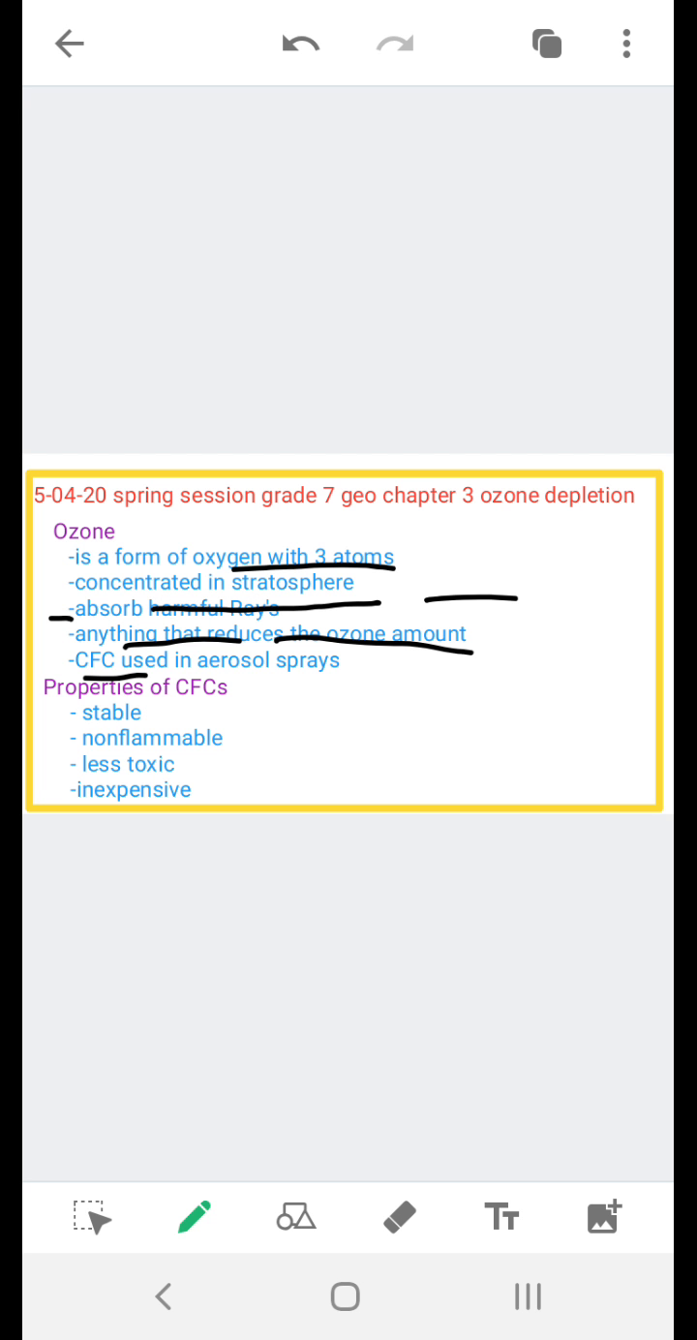
left_click_drag(474, 617, 503, 663)
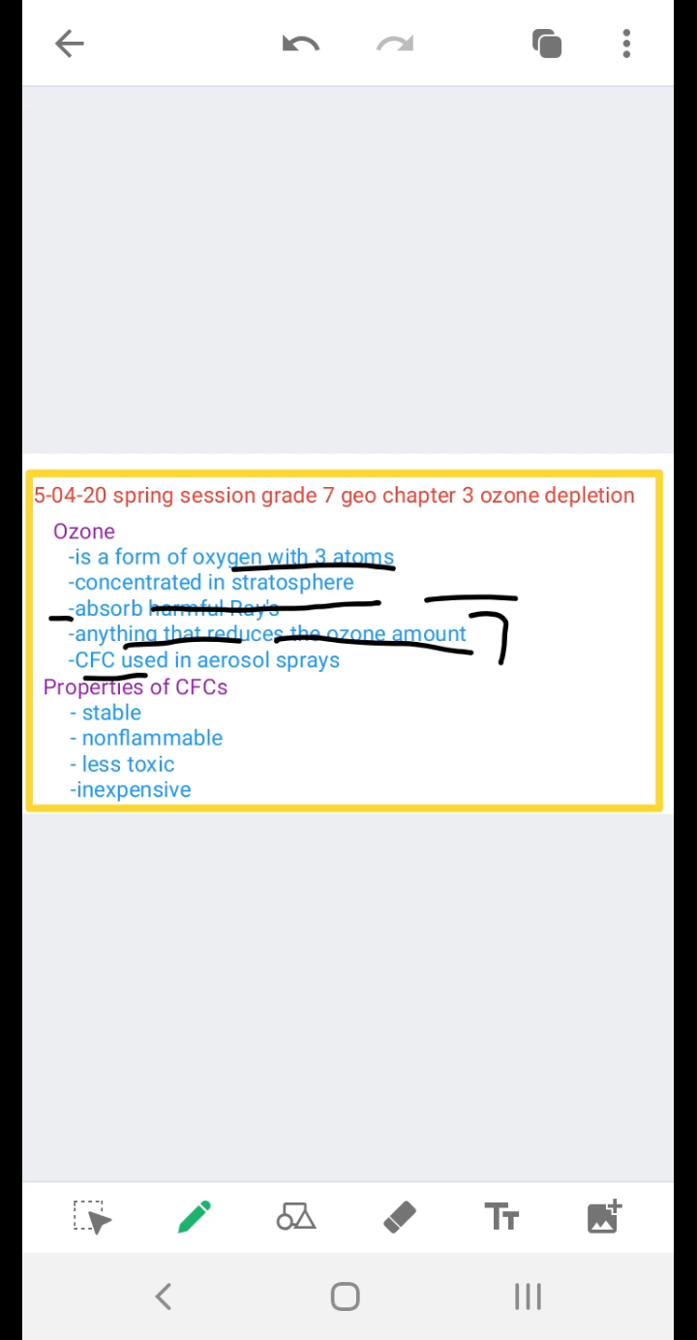
left_click_drag(527, 527, 542, 678)
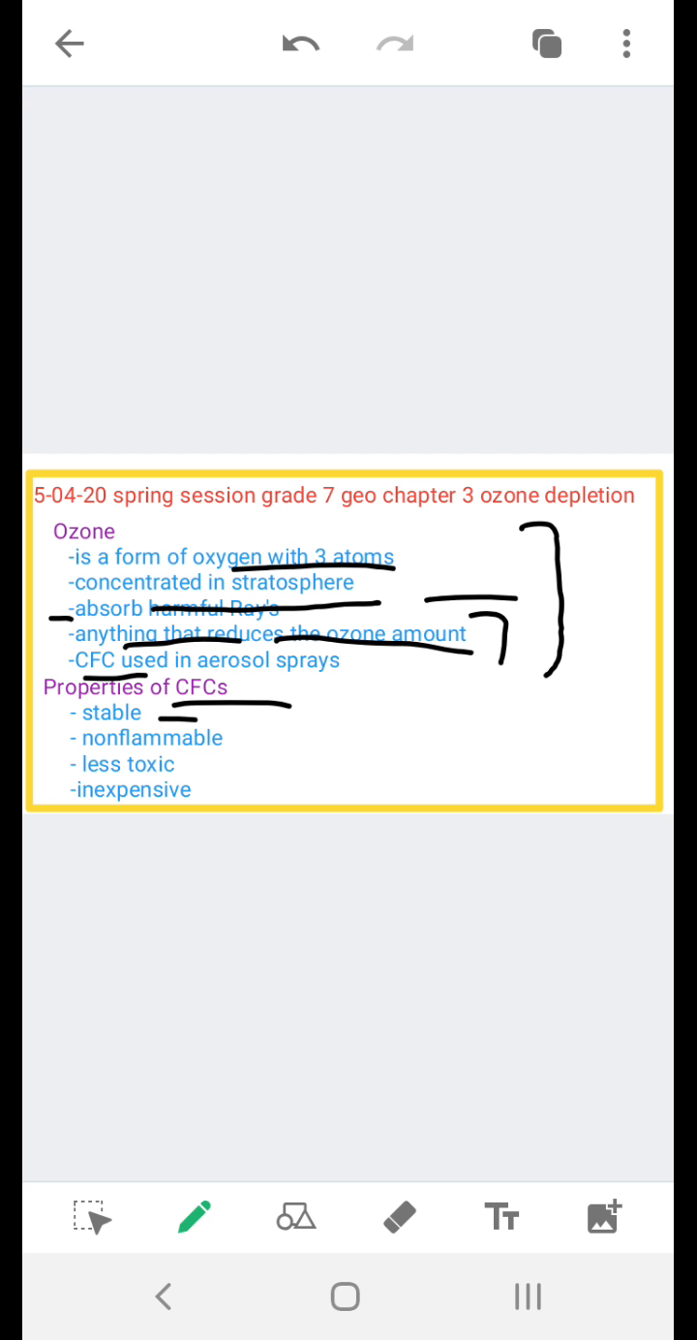
Step: Underline nonflammable, less toxic and inexpensive, bracket the Properties of CFCs list, then go to the next page
left_click_drag(250, 748, 320, 746)
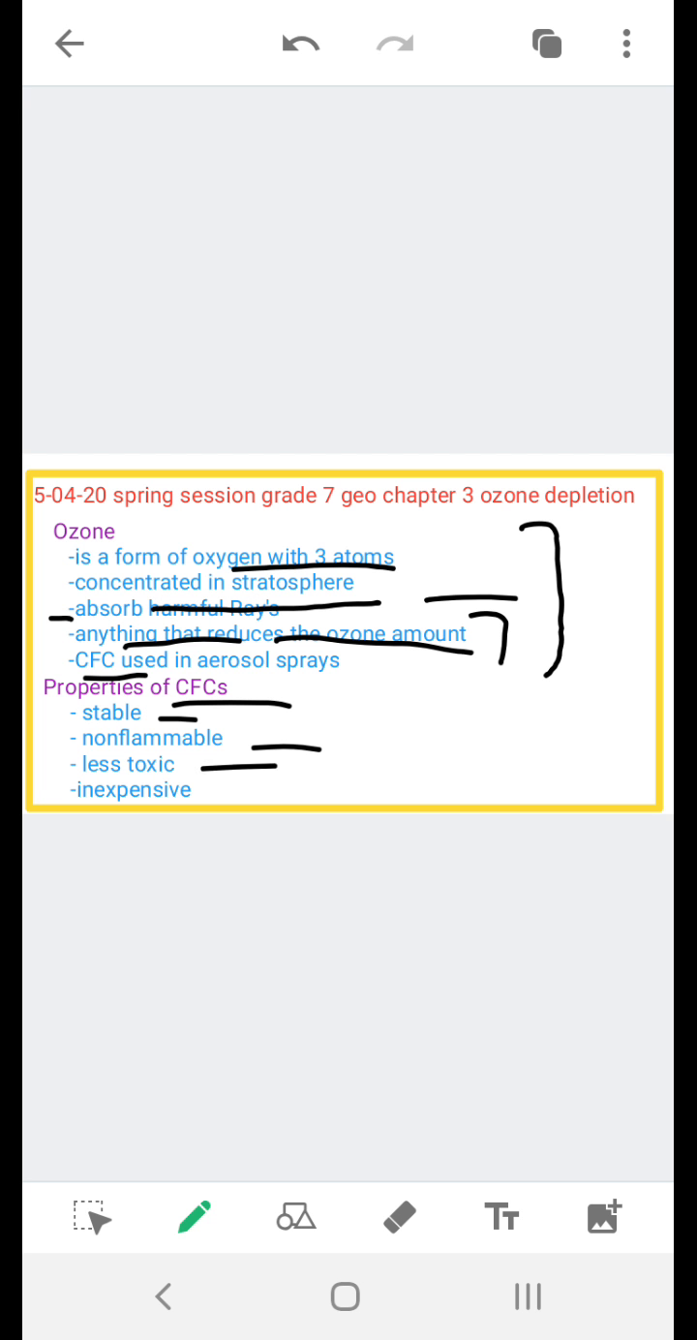
left_click_drag(223, 791, 291, 788)
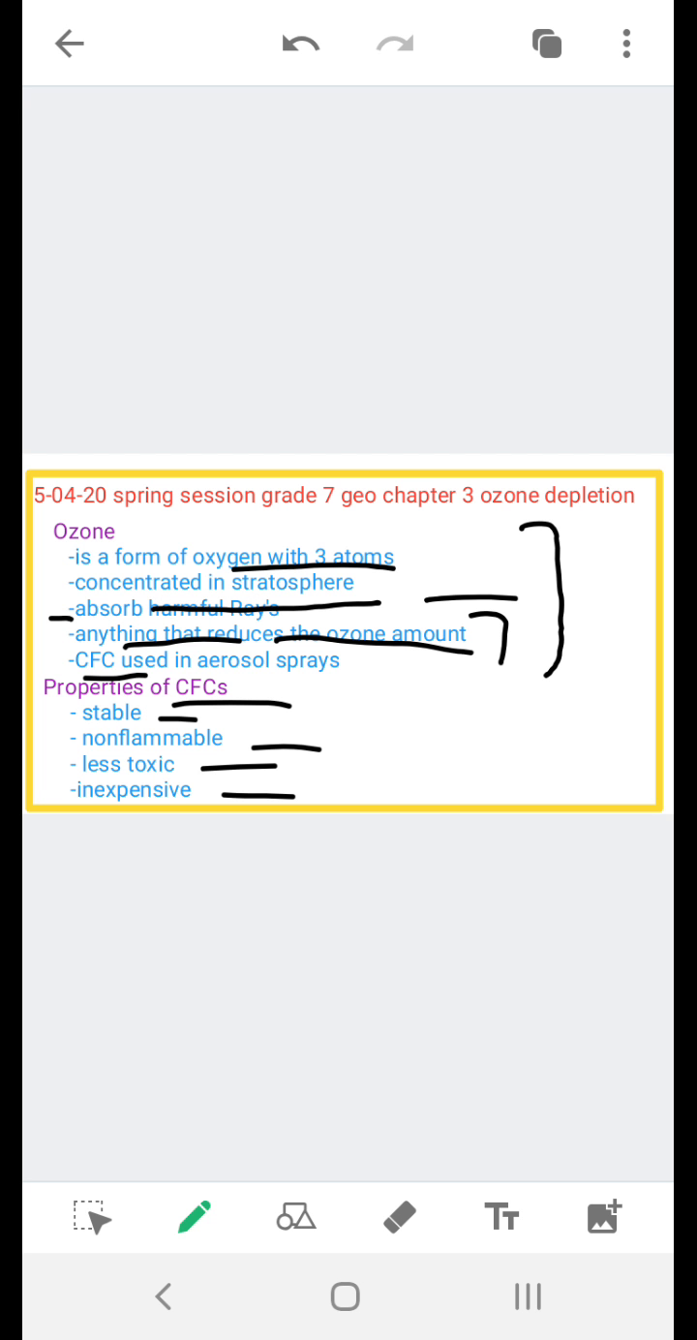
left_click_drag(367, 687, 367, 804)
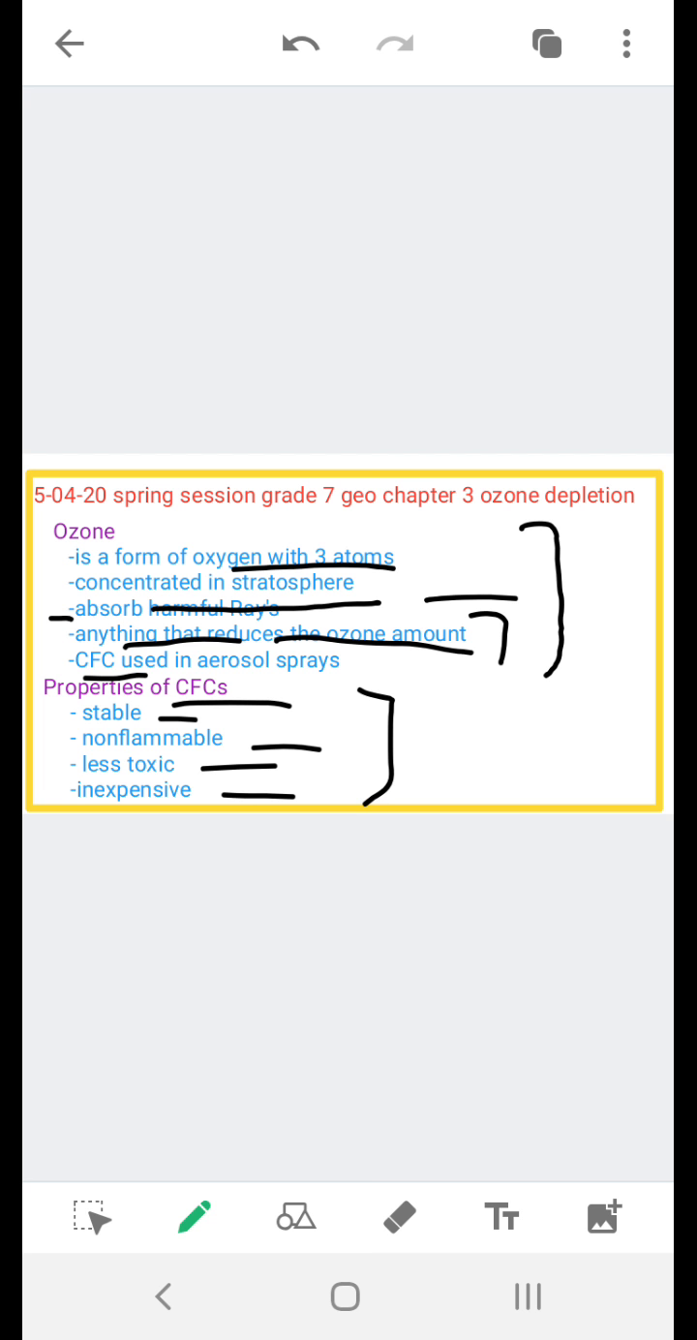
left_click(544, 44)
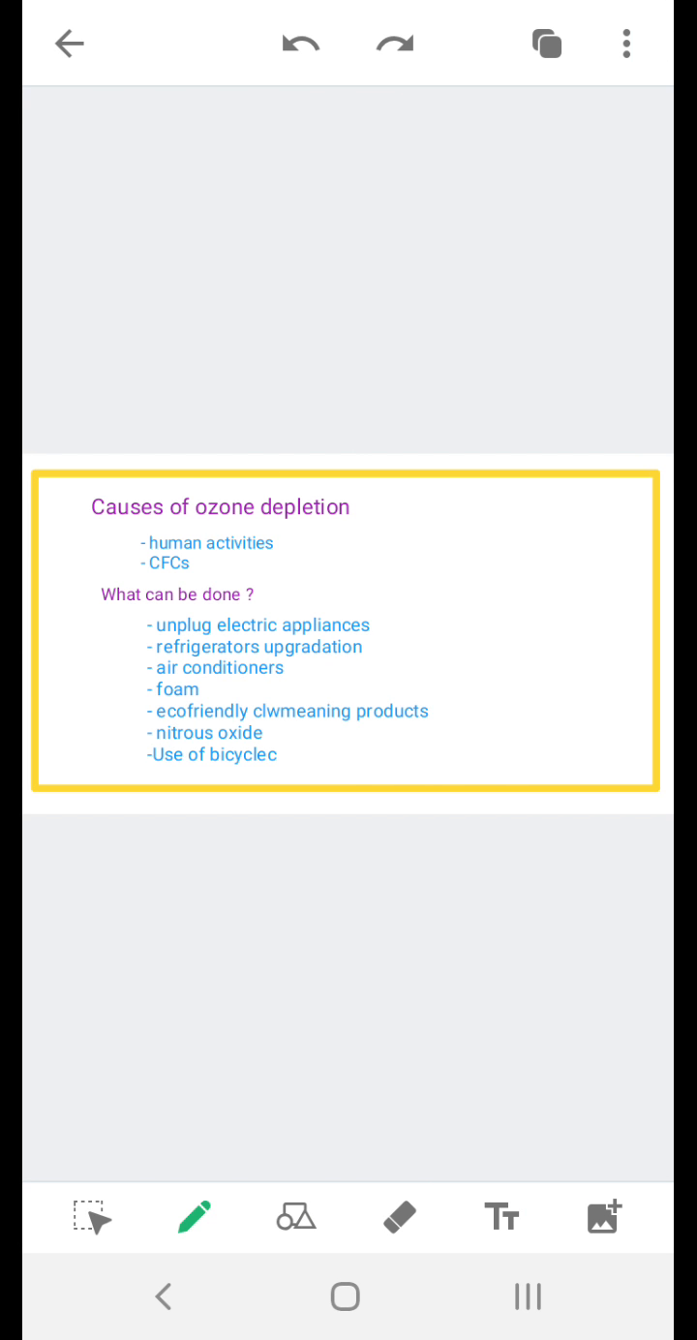
Step: Mark 'human activities', underline the CFCs cause and 'ozone depletion' in the heading
left_click_drag(302, 548, 383, 546)
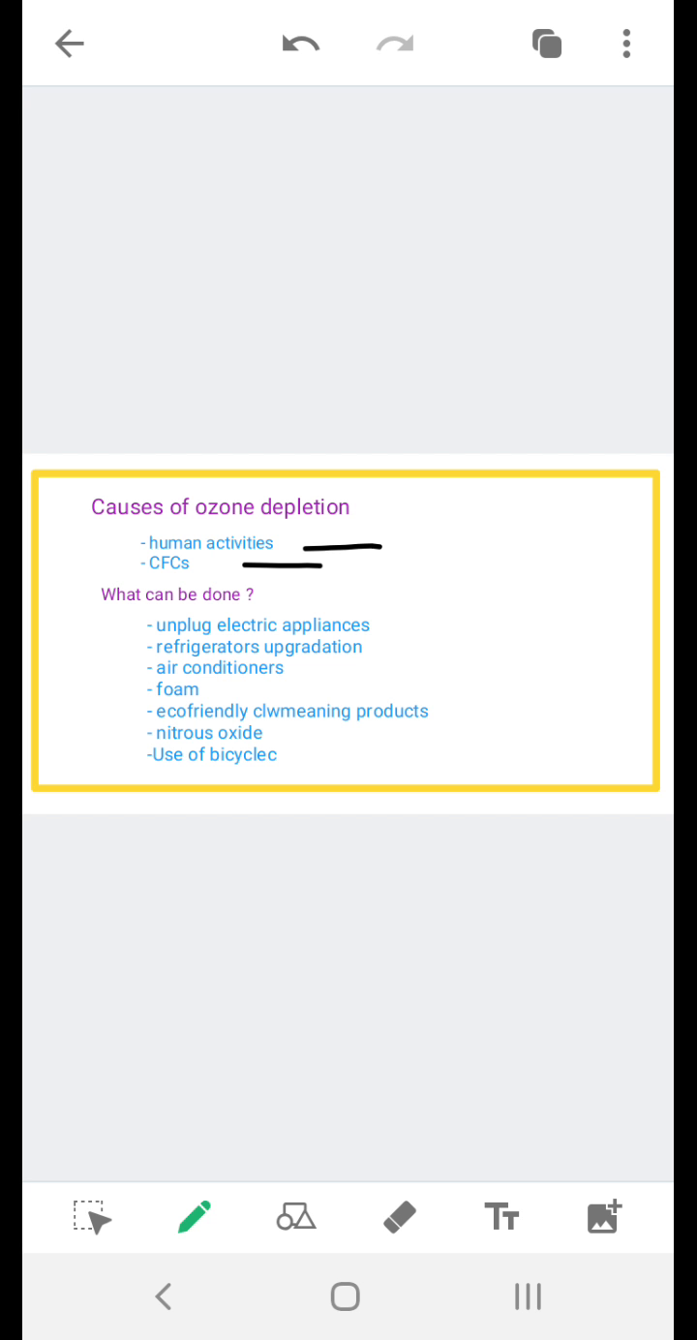
left_click_drag(109, 579, 259, 577)
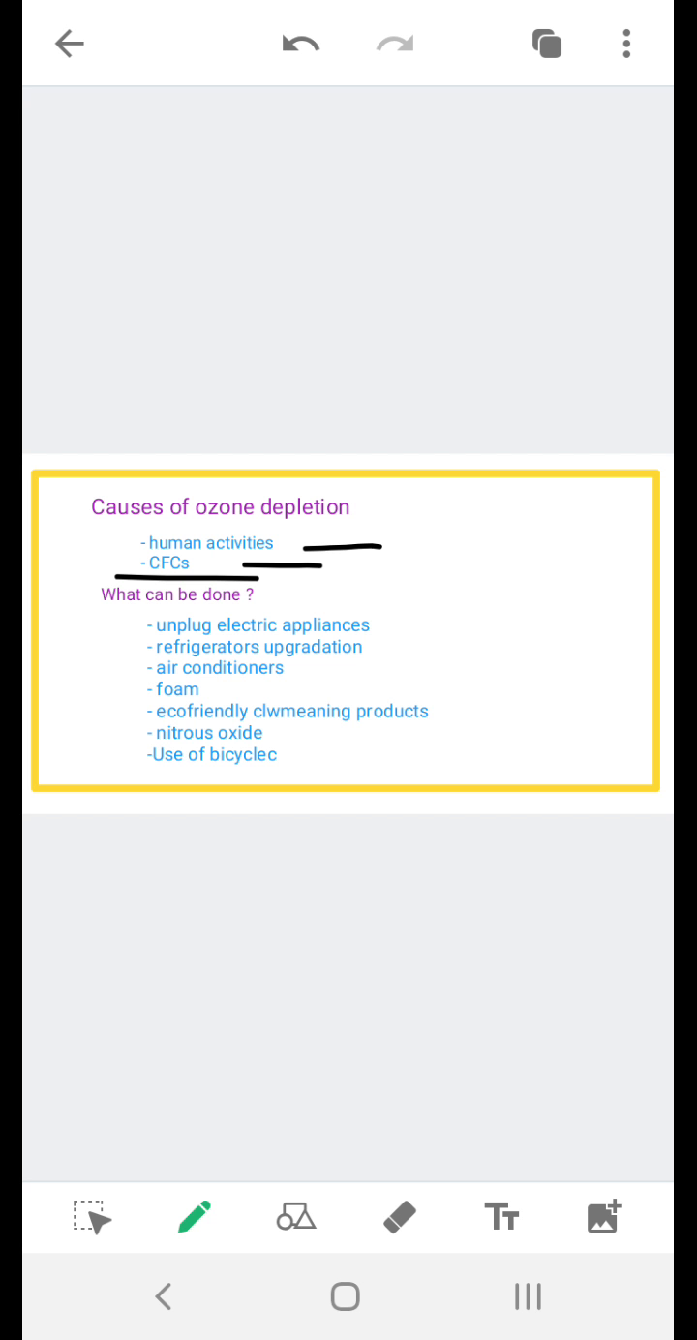
left_click_drag(203, 528, 392, 525)
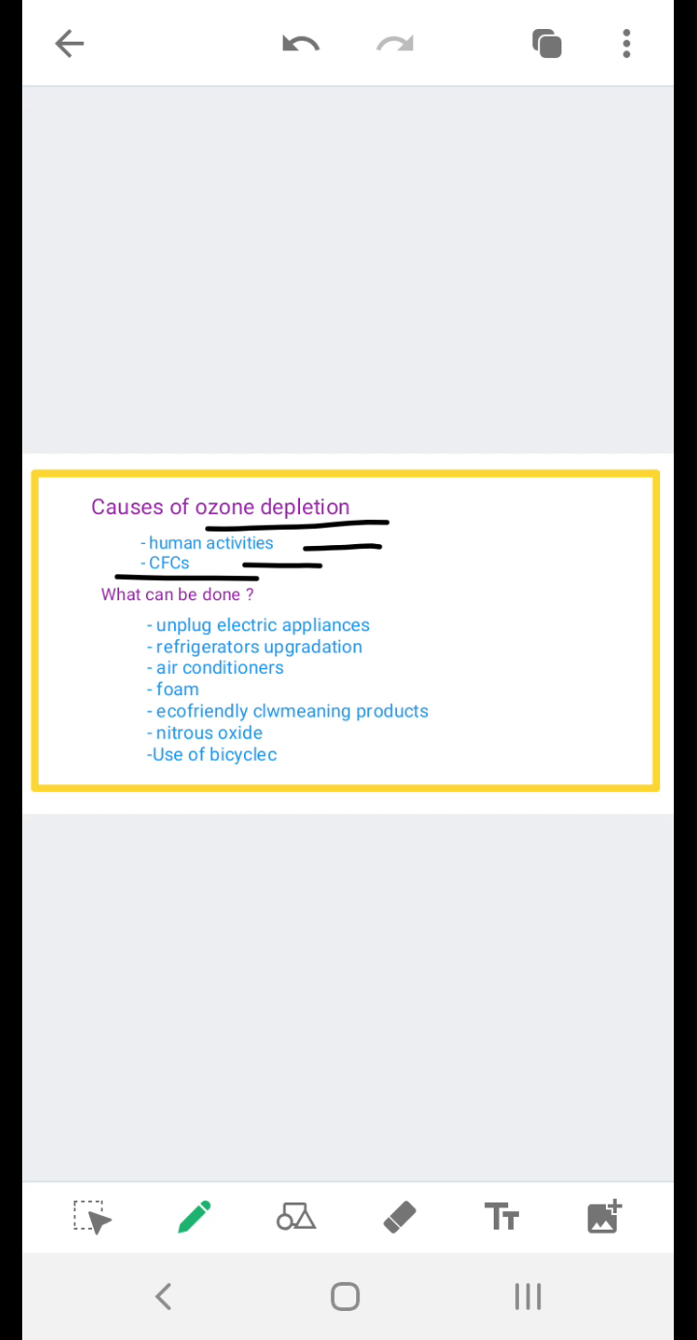
Step: Draw a tall bracket down the What can be done ? list and mark the first two solutions
left_click_drag(83, 590, 60, 634)
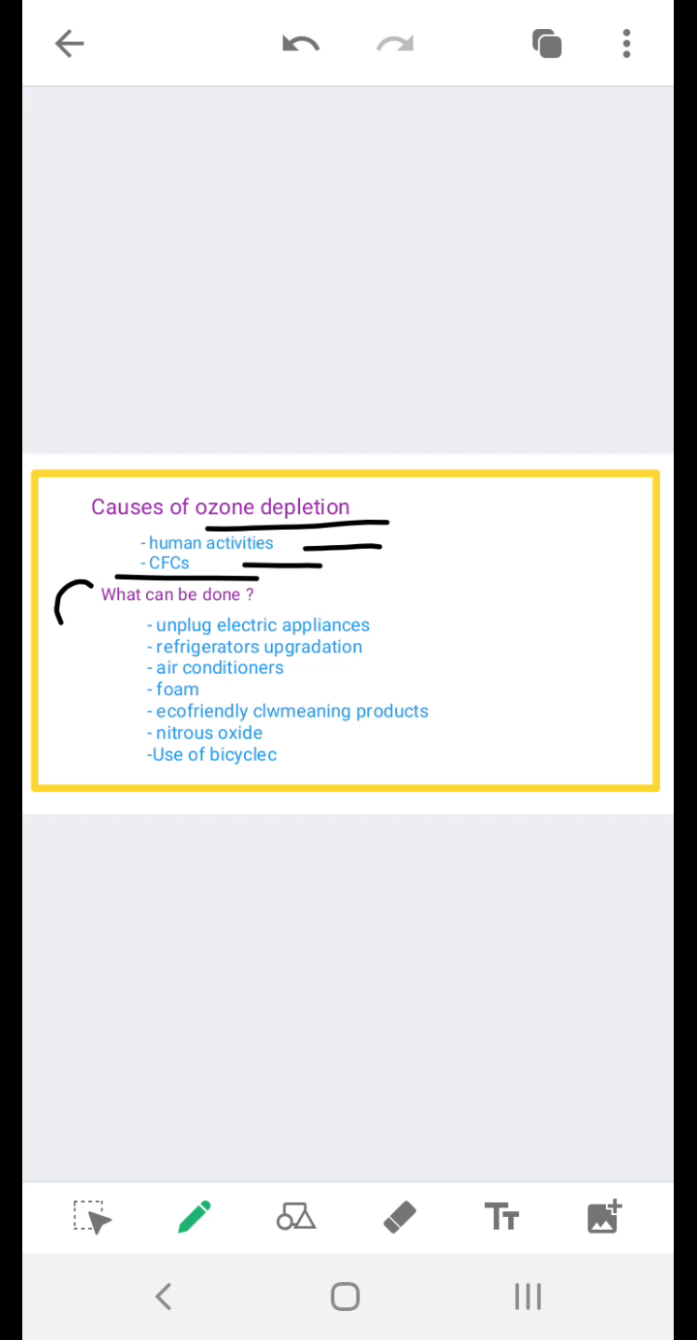
left_click_drag(70, 595, 87, 789)
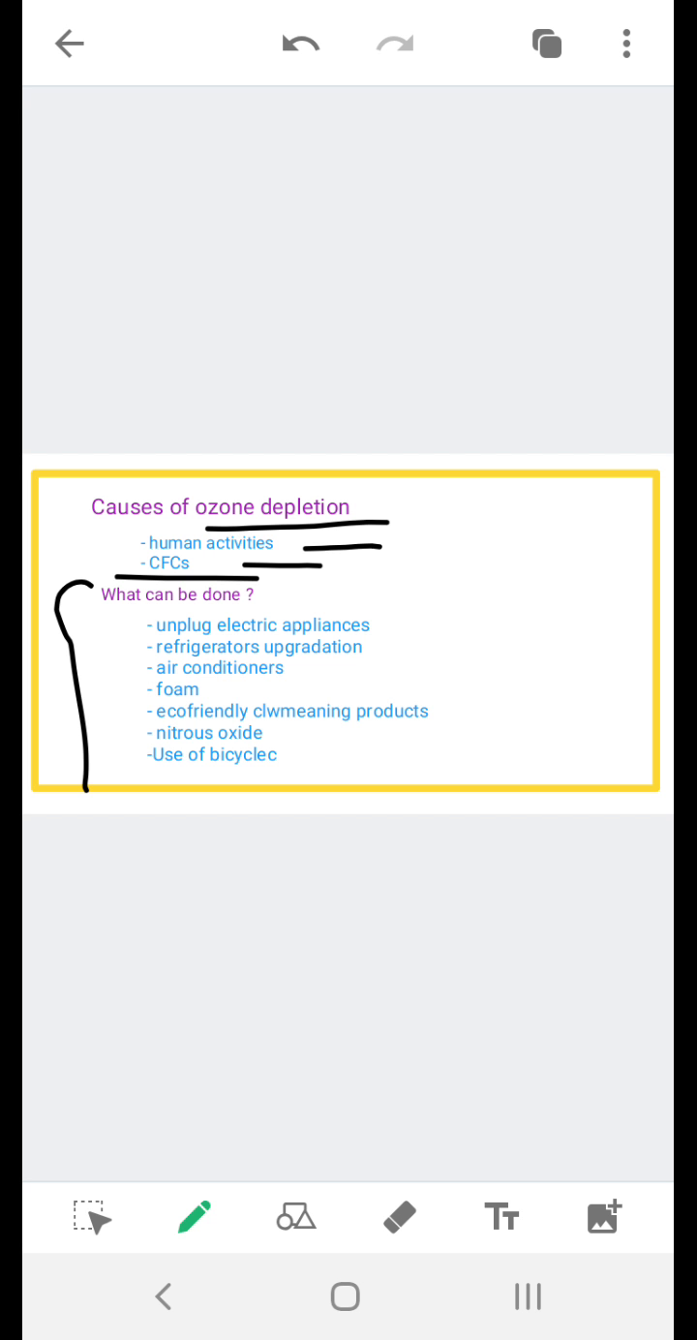
left_click_drag(386, 624, 465, 625)
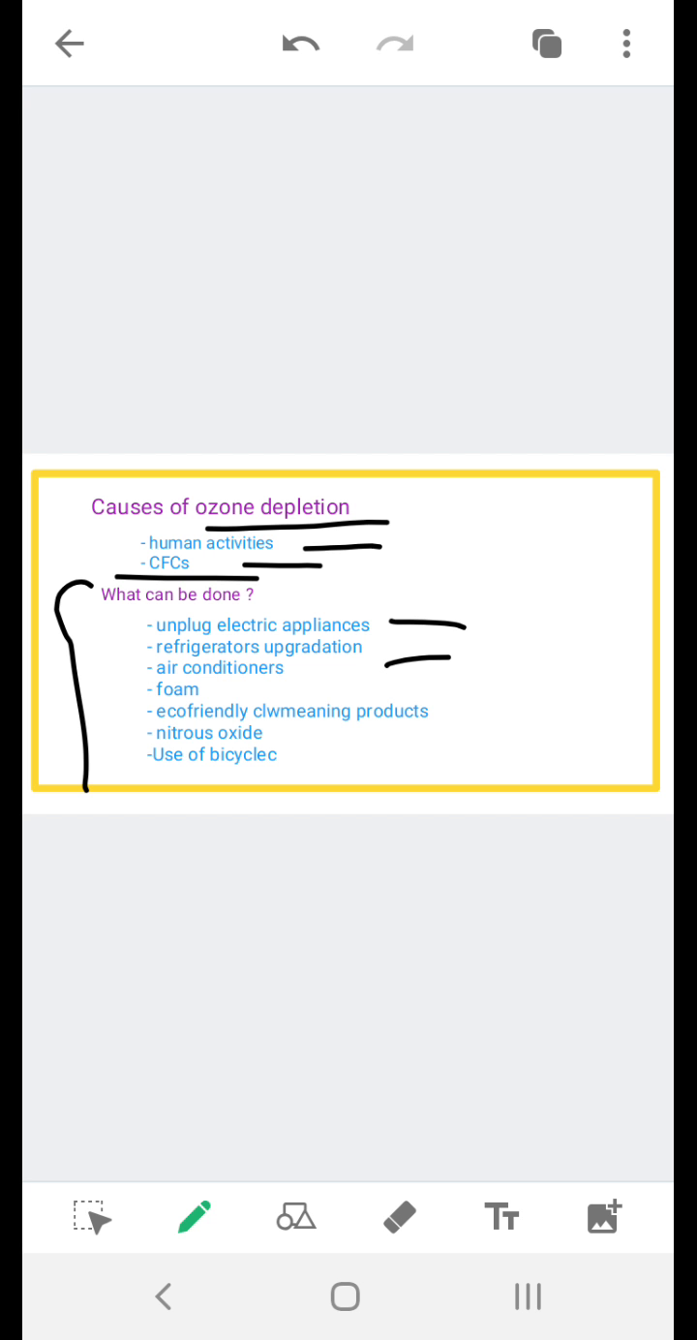
Step: Underline and dot air conditioners, strike across two item starts, and underline nitrous oxide
left_click_drag(220, 689, 244, 684)
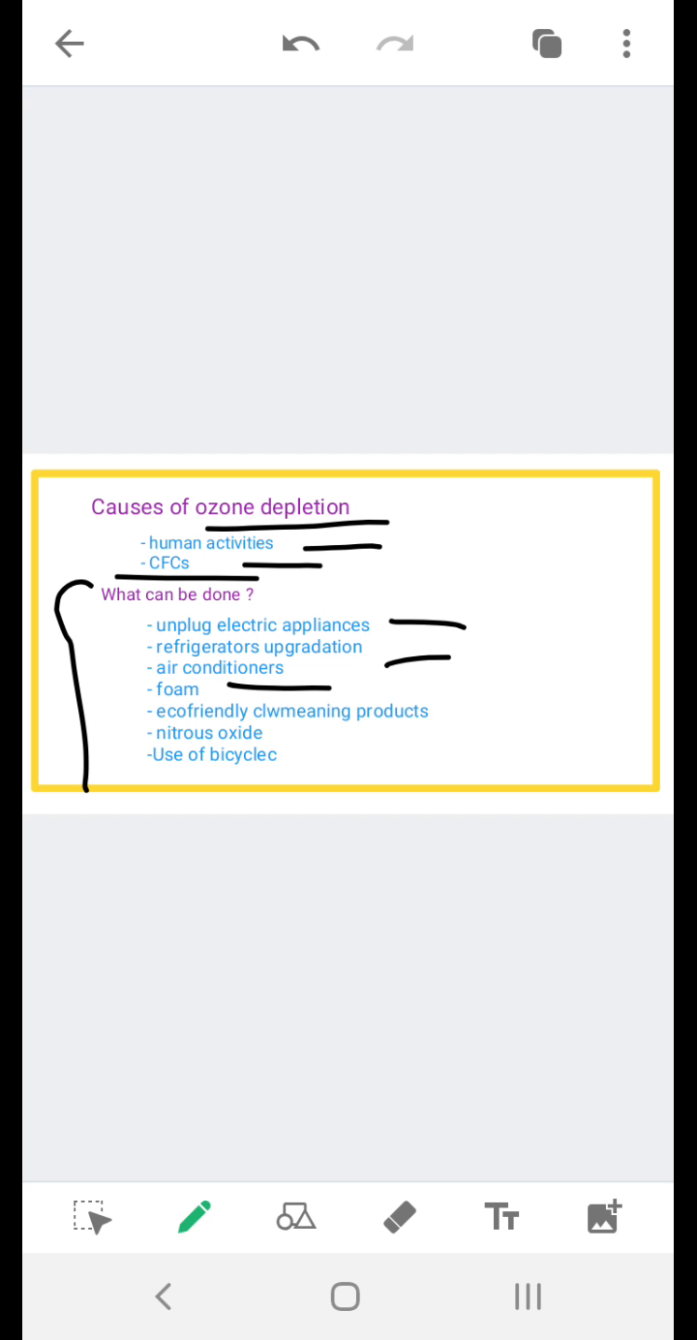
left_click(127, 668)
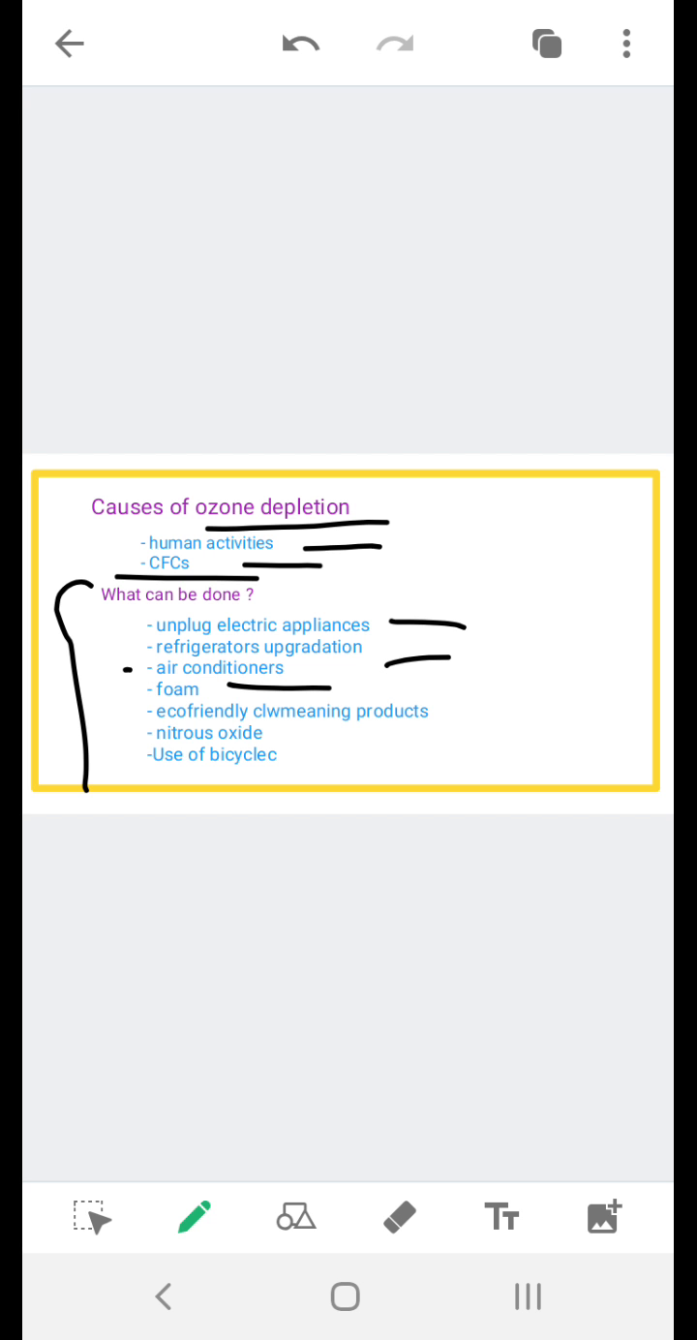
left_click_drag(96, 542, 182, 540)
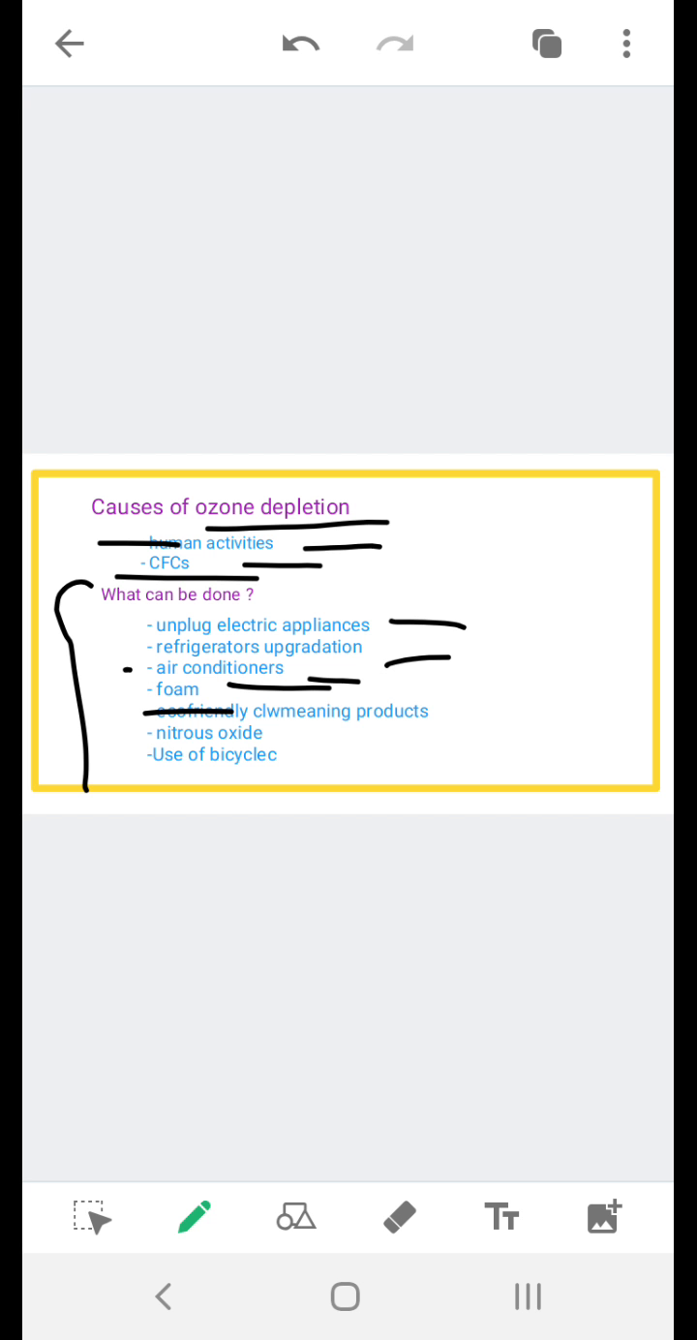
left_click_drag(286, 734, 443, 732)
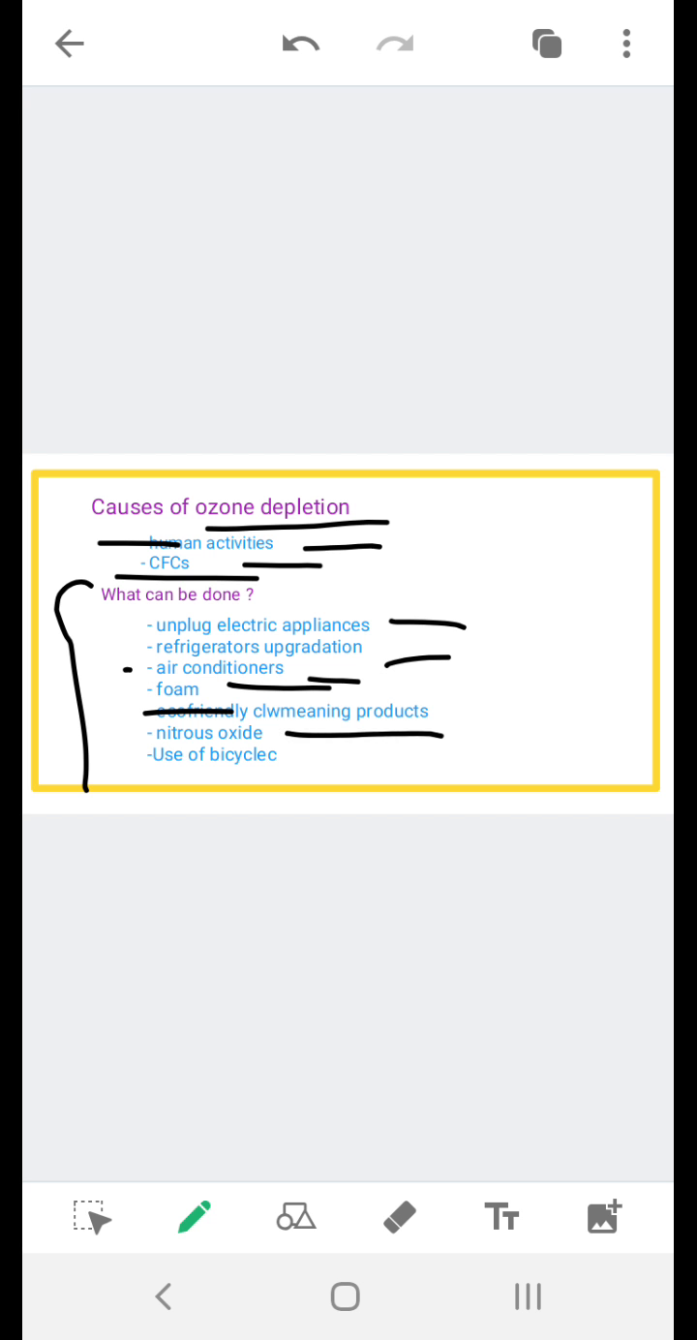